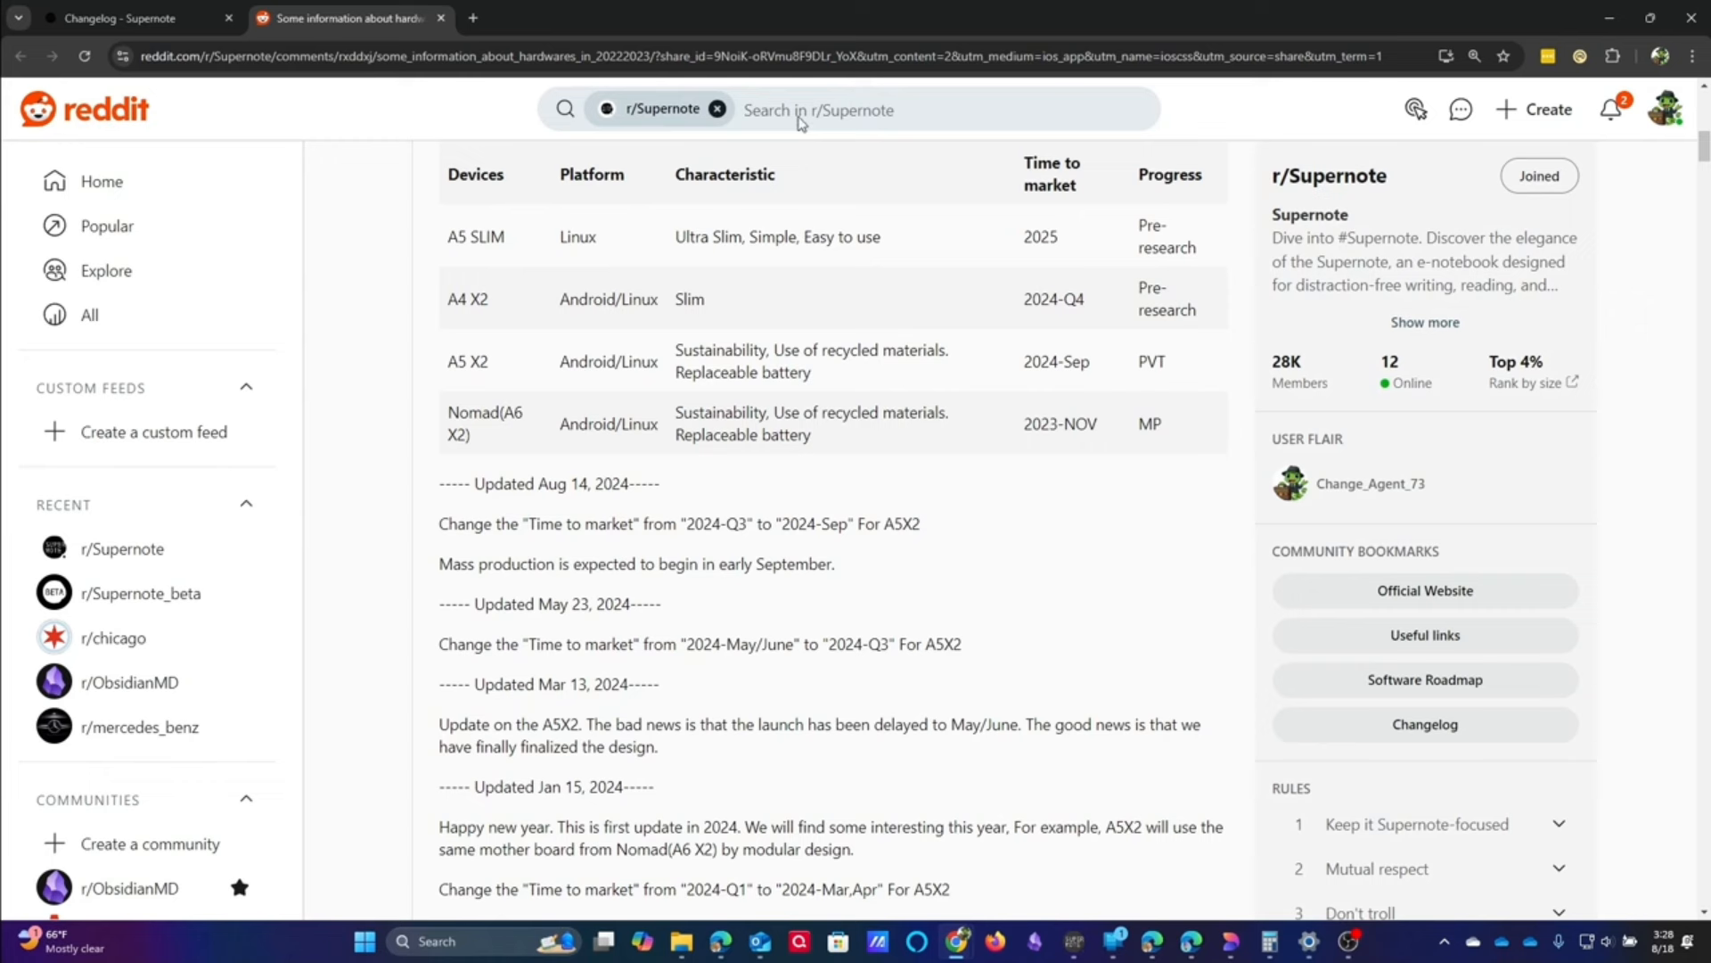
mouse_move(1037, 287)
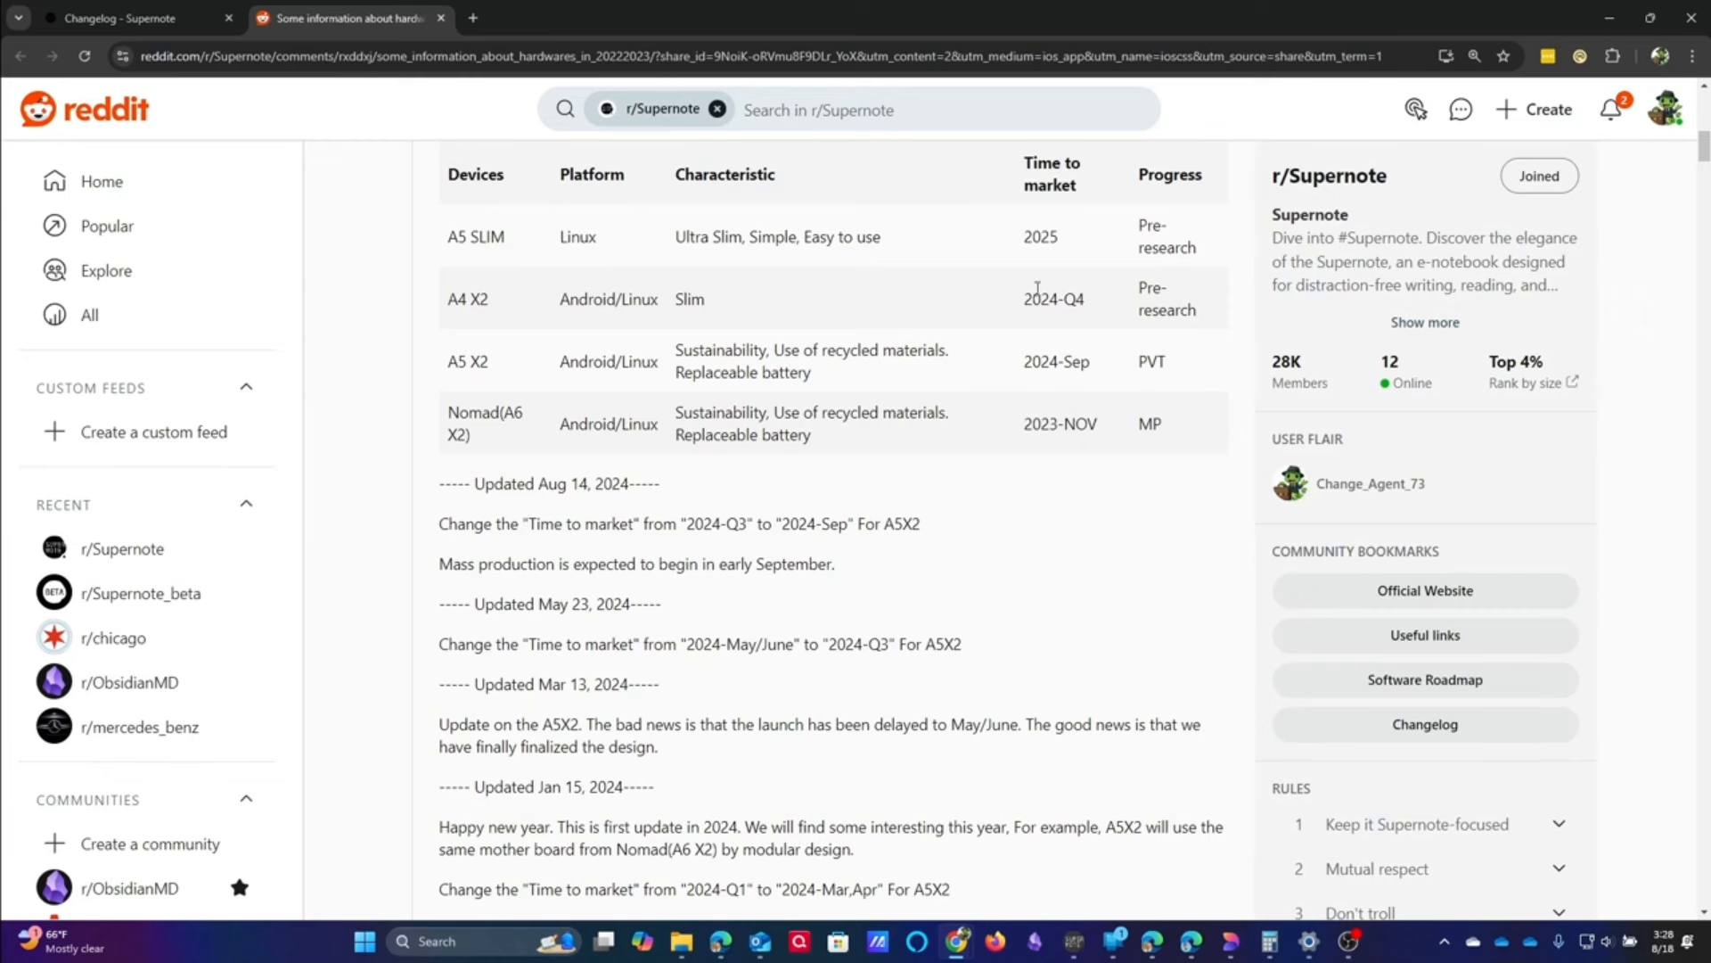
mouse_move(861, 483)
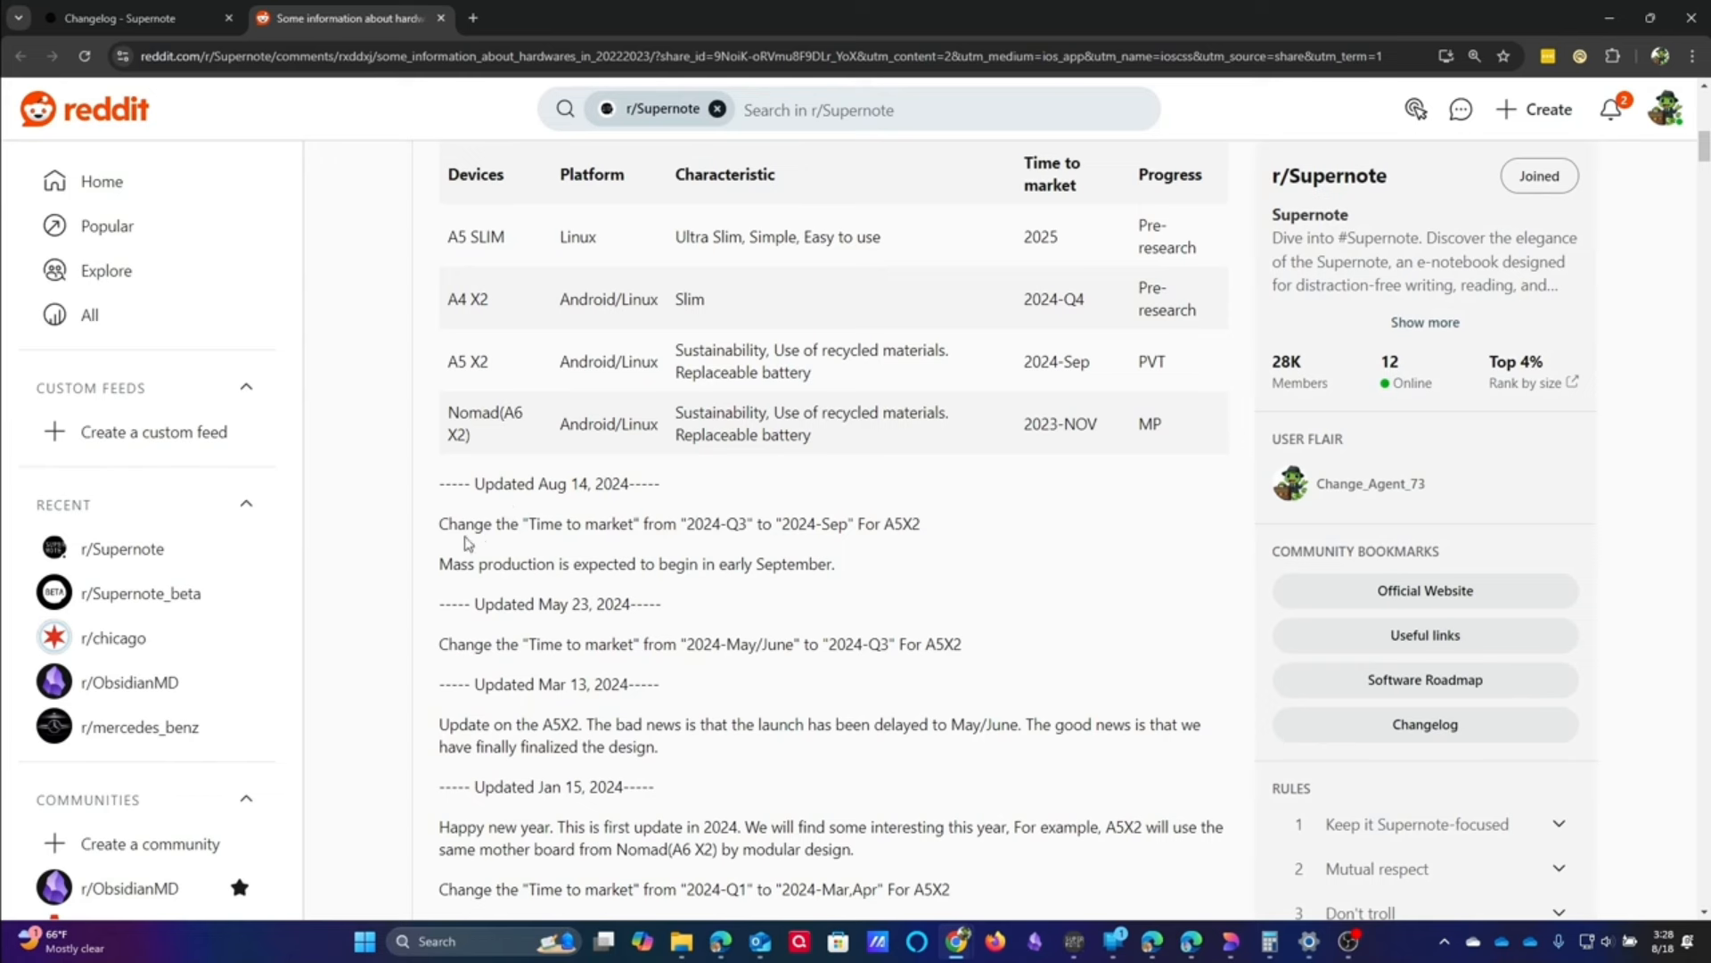
left_click_drag(438, 523, 836, 565)
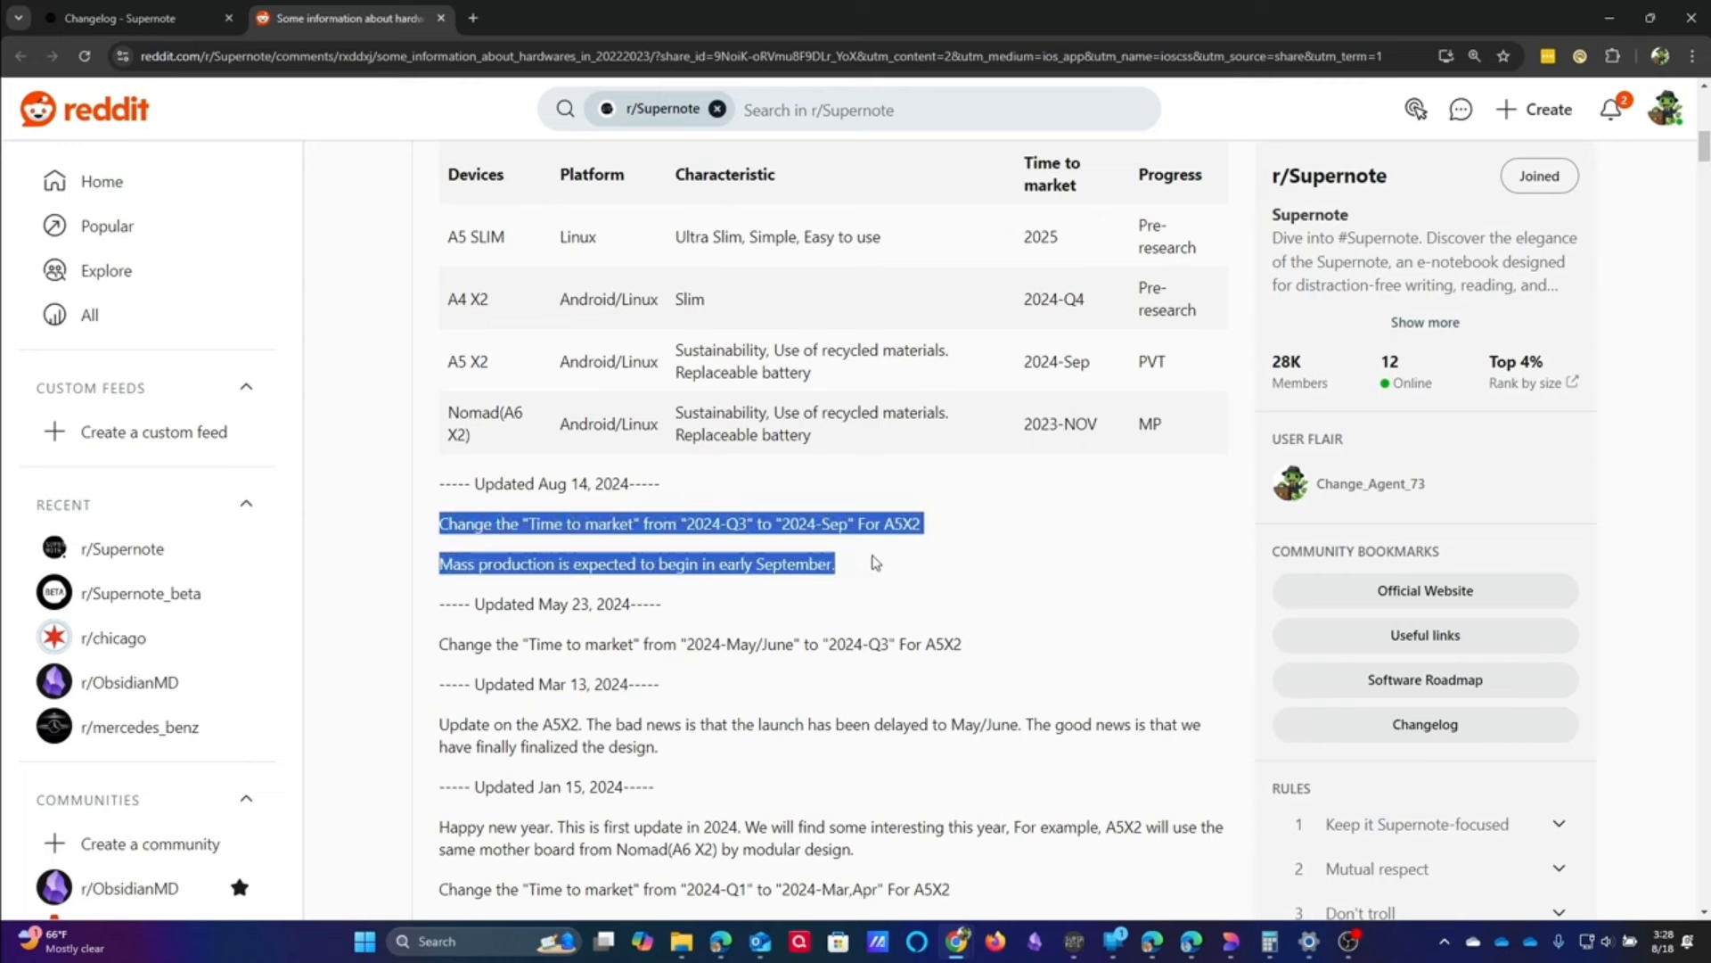
mouse_move(979, 567)
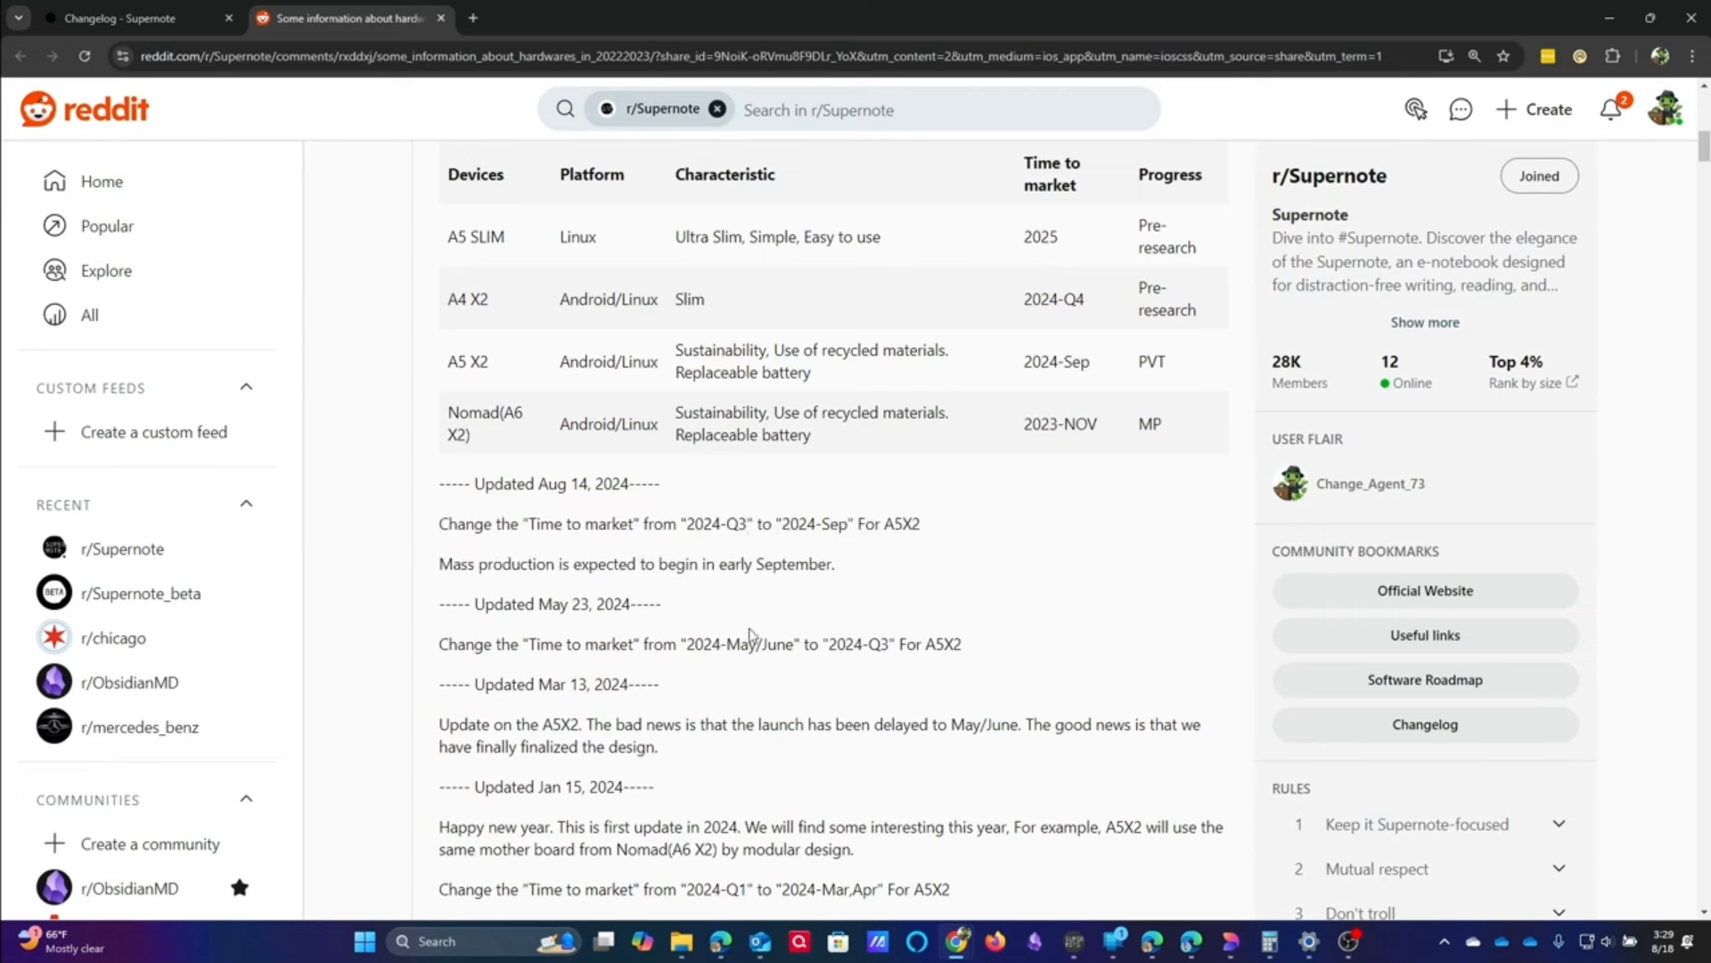
mouse_move(475, 385)
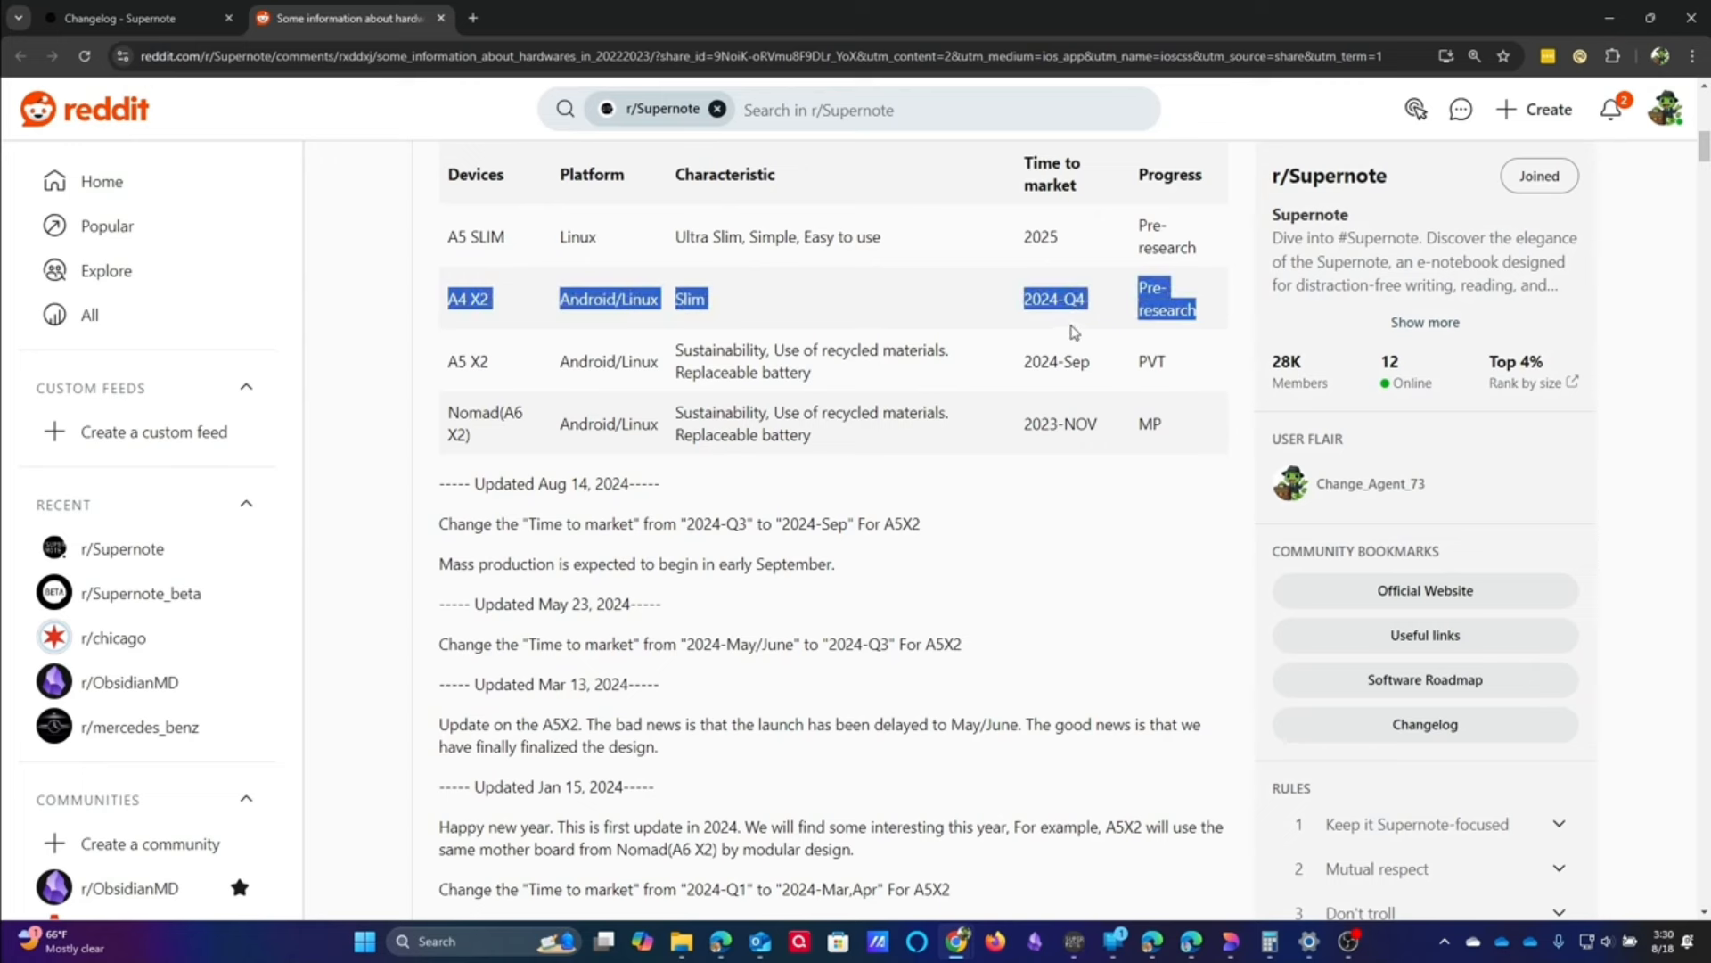
left_click(1038, 580)
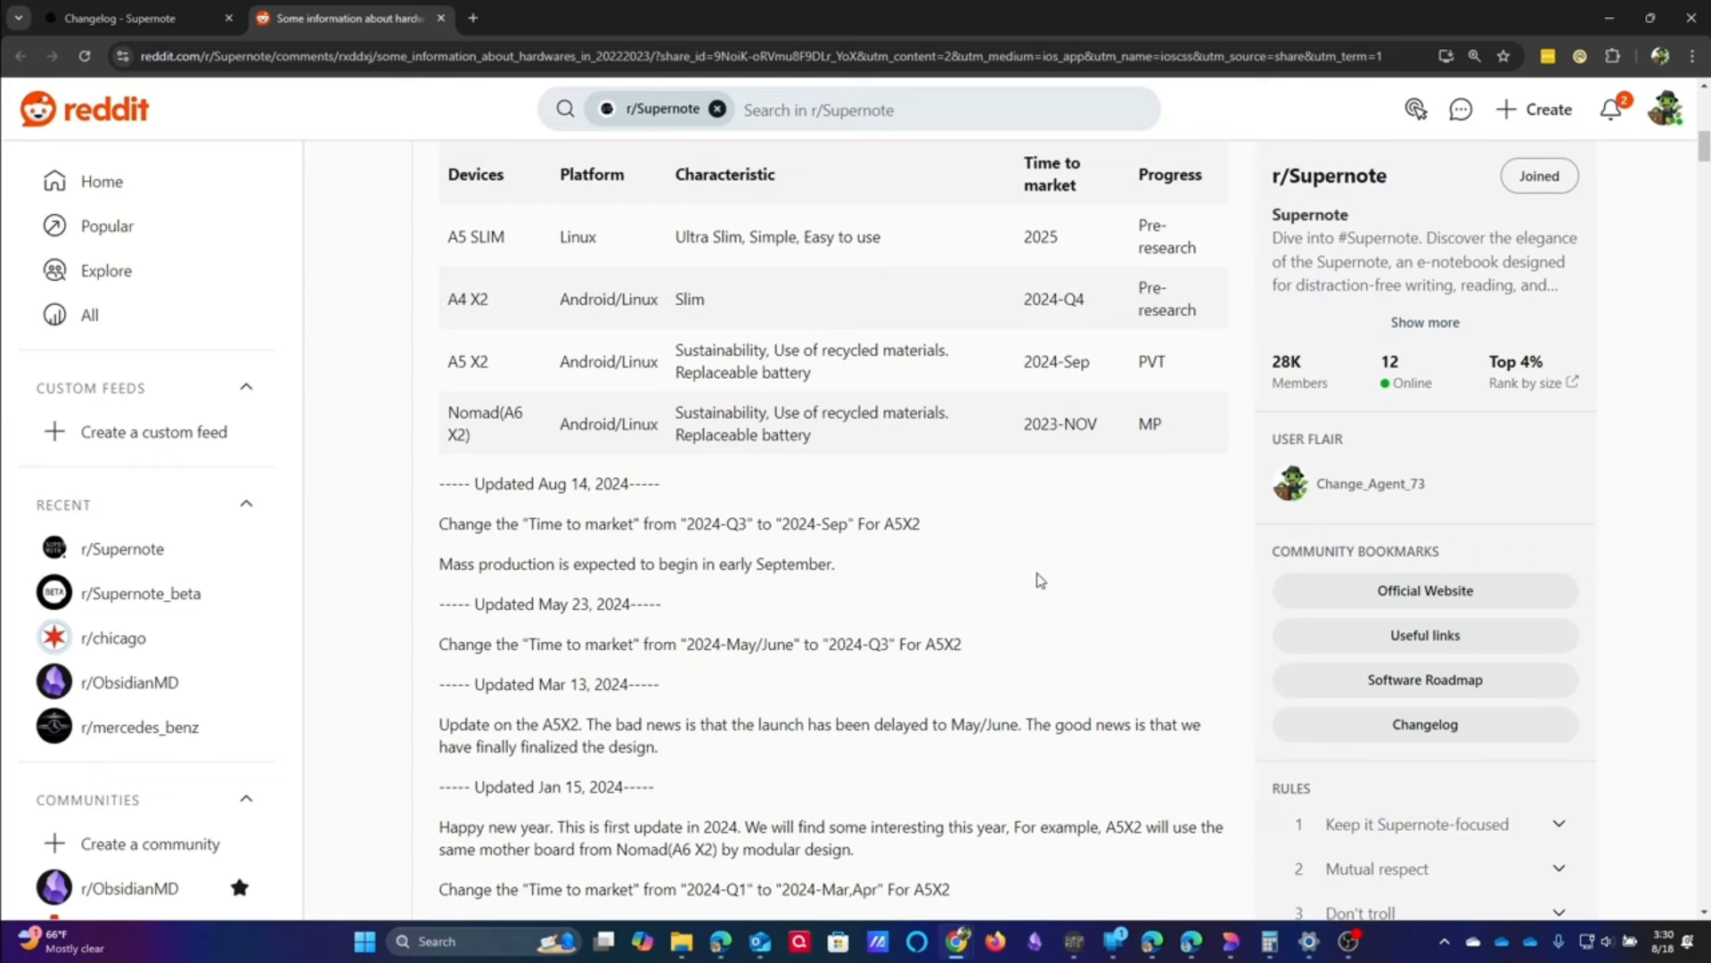
mouse_move(1081, 567)
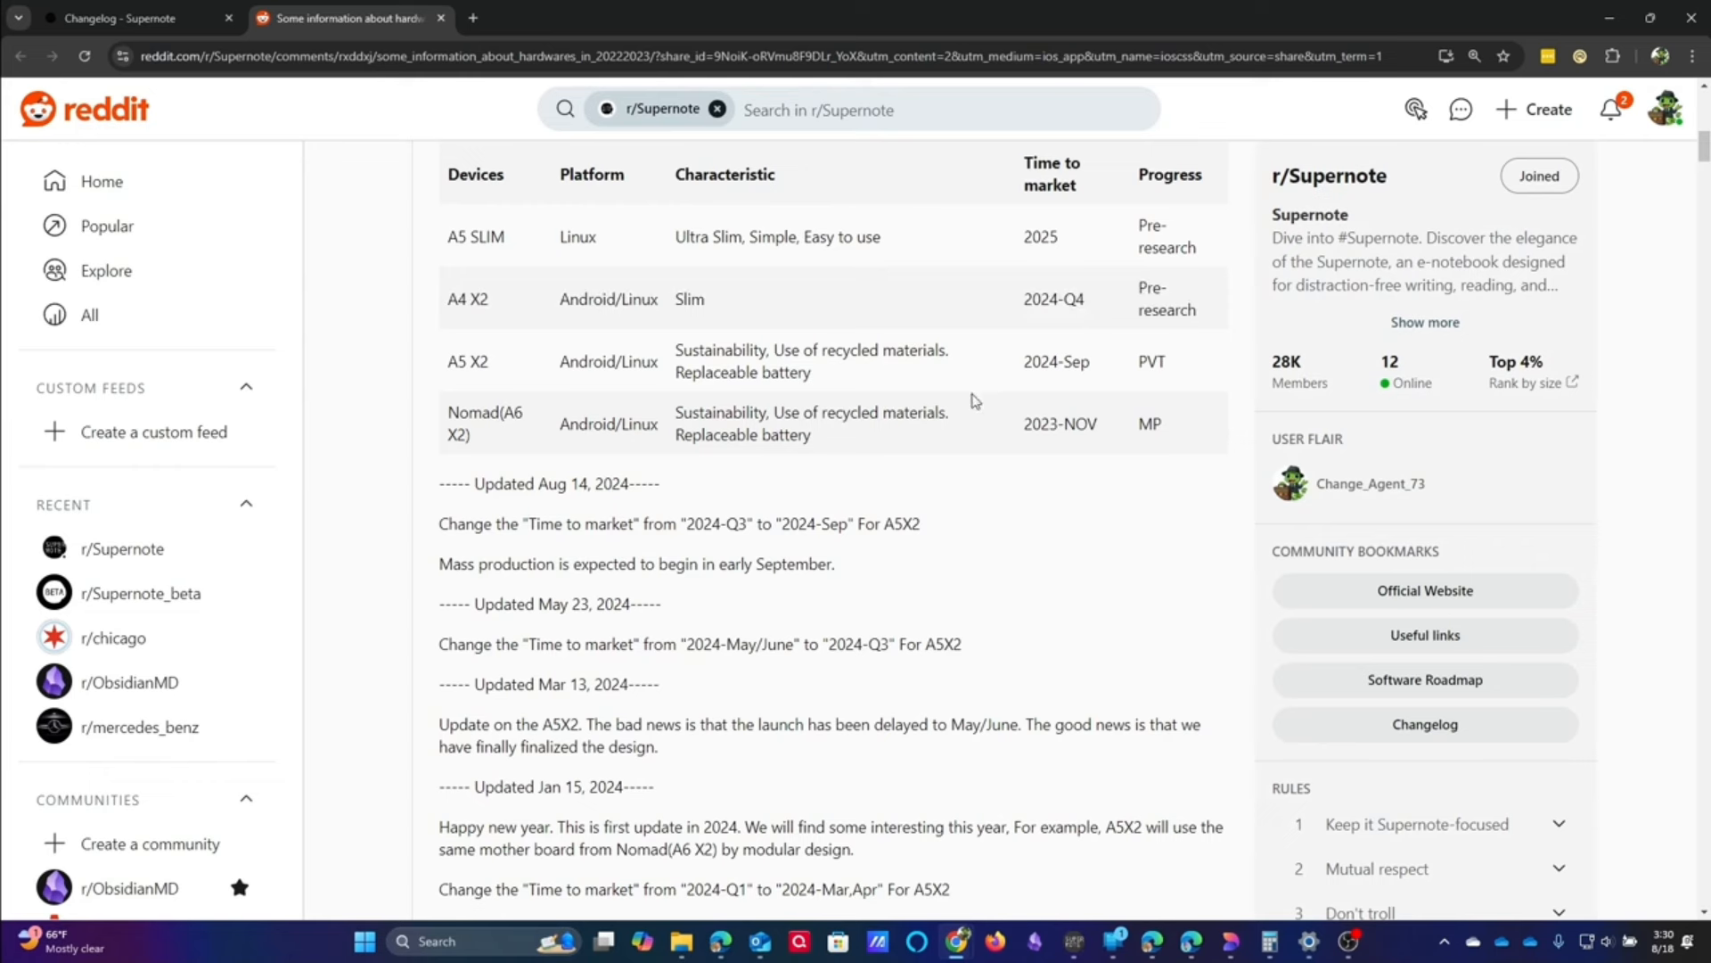
mouse_move(1068, 362)
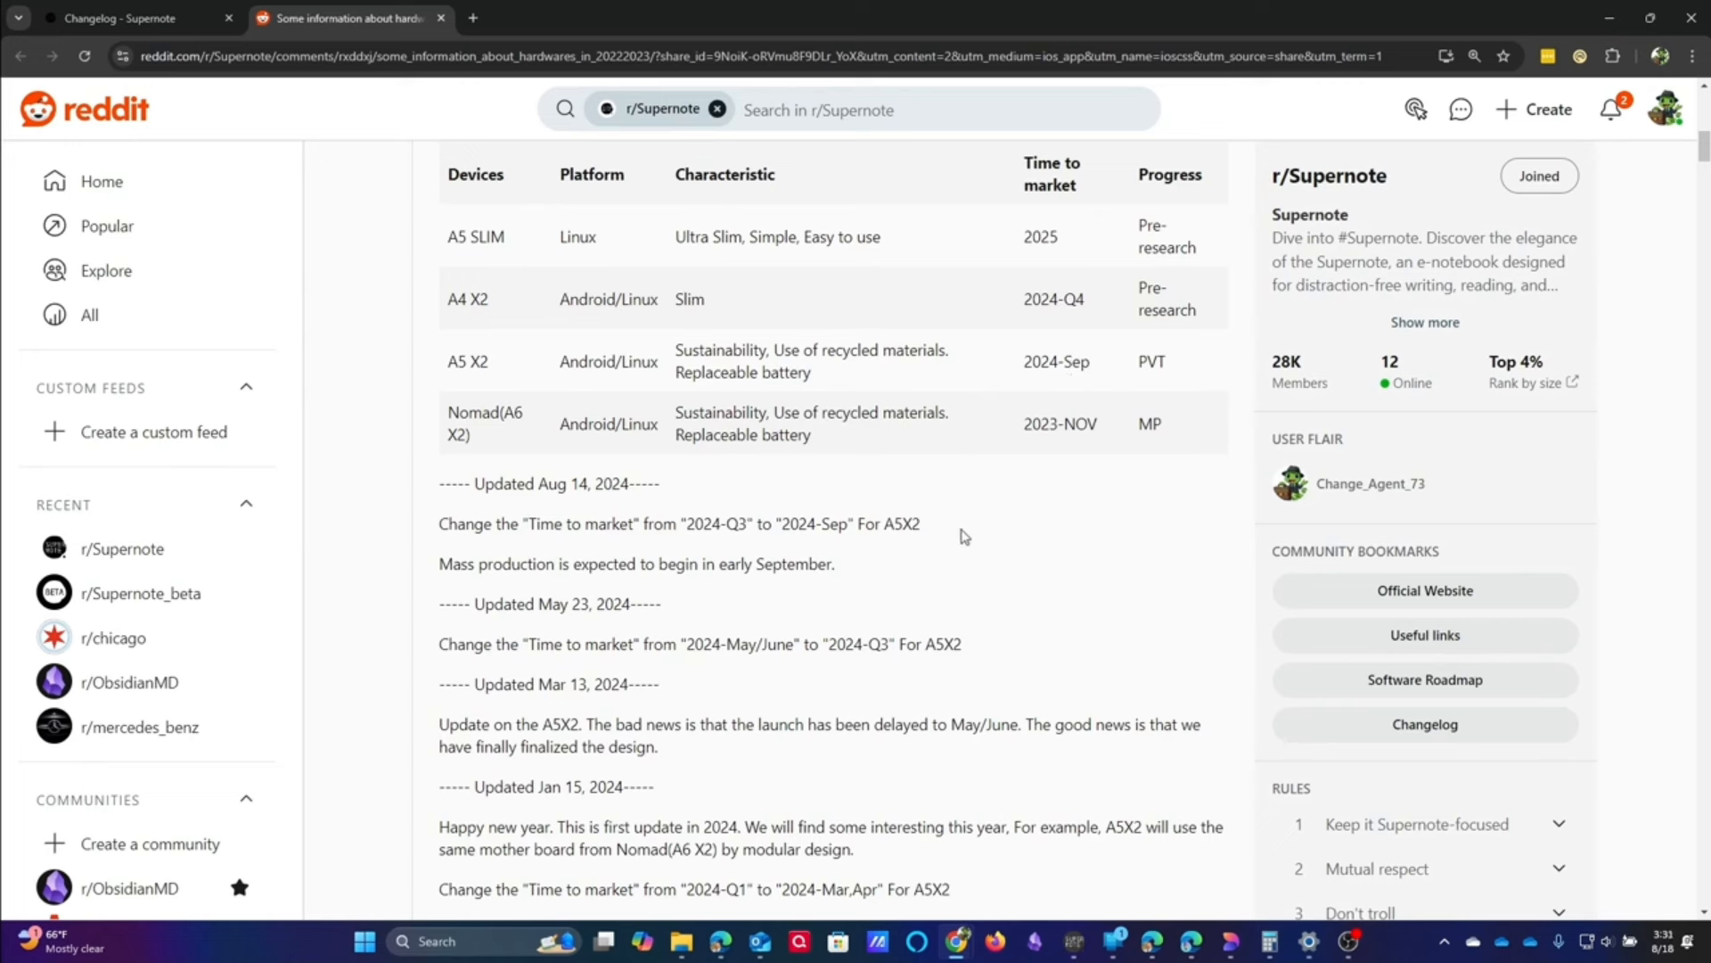
mouse_move(951, 545)
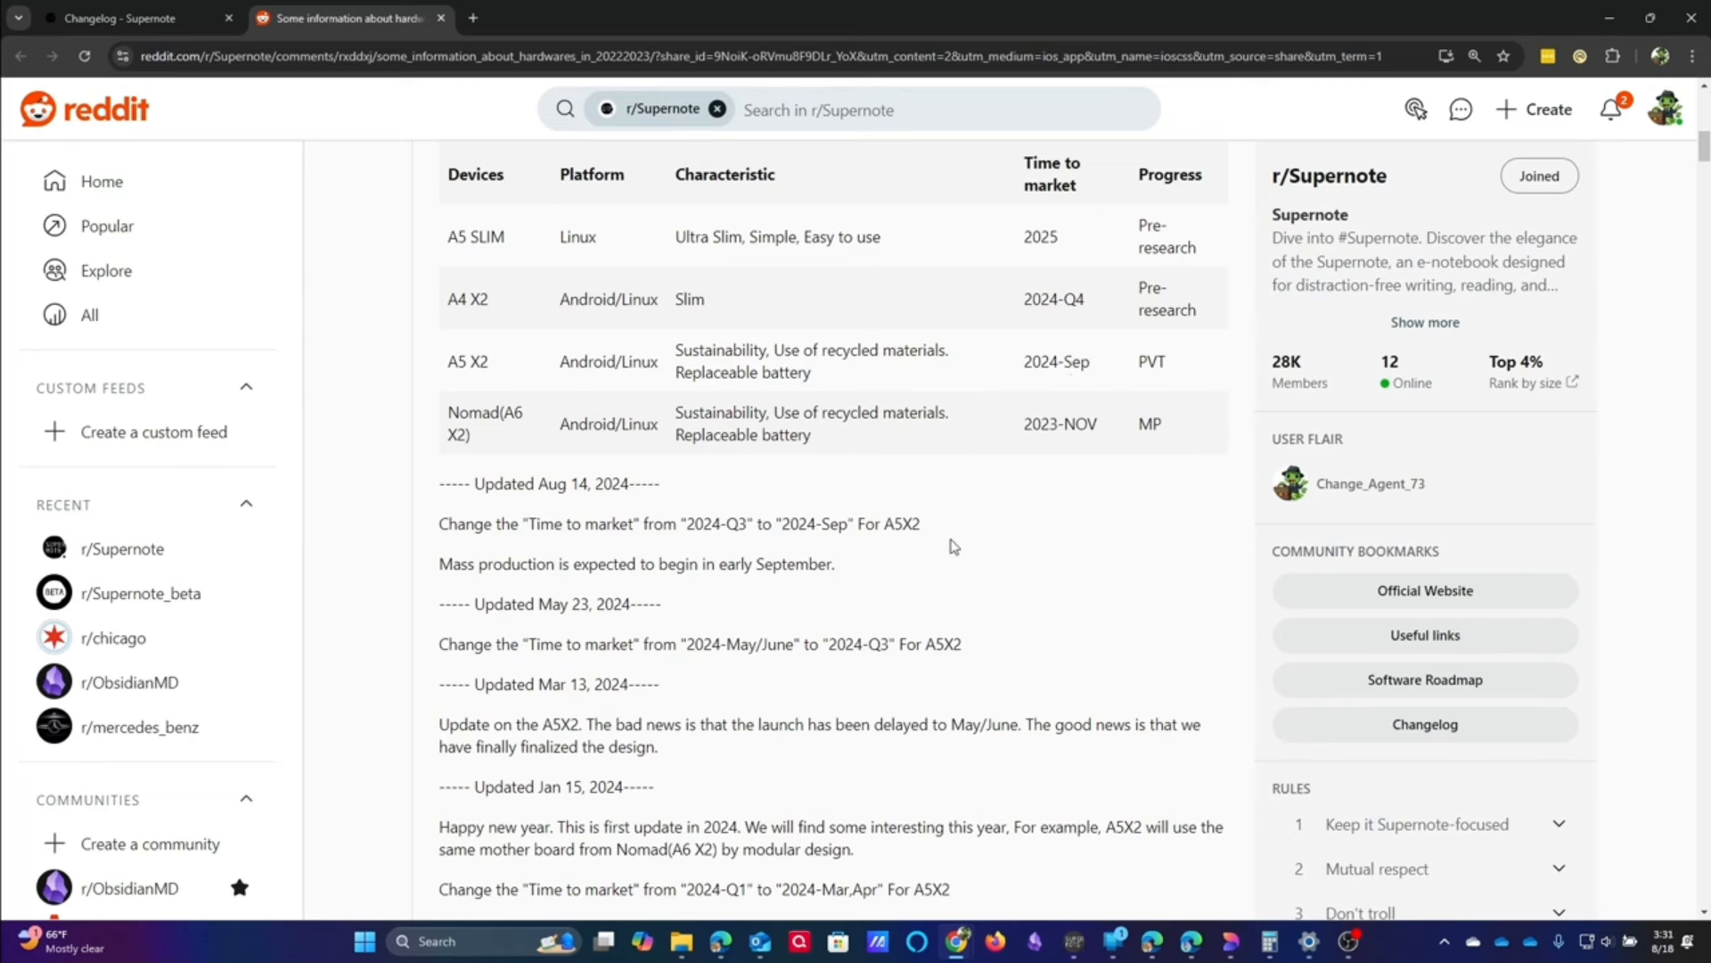
mouse_move(974, 562)
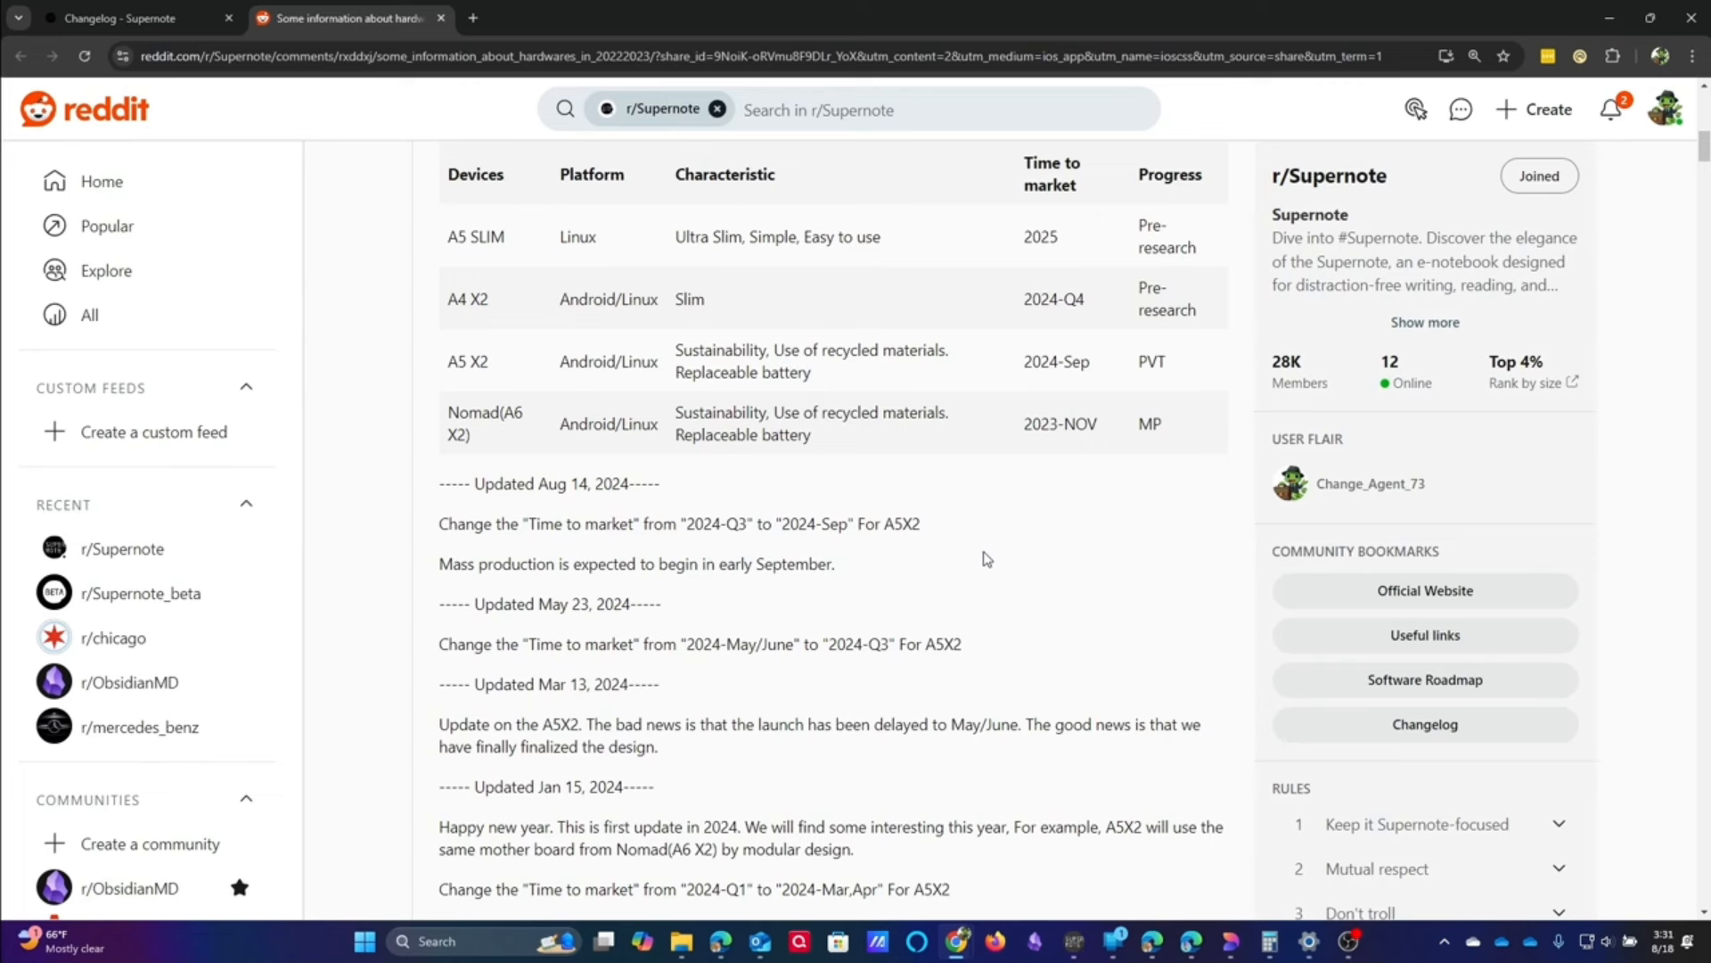
mouse_move(900, 596)
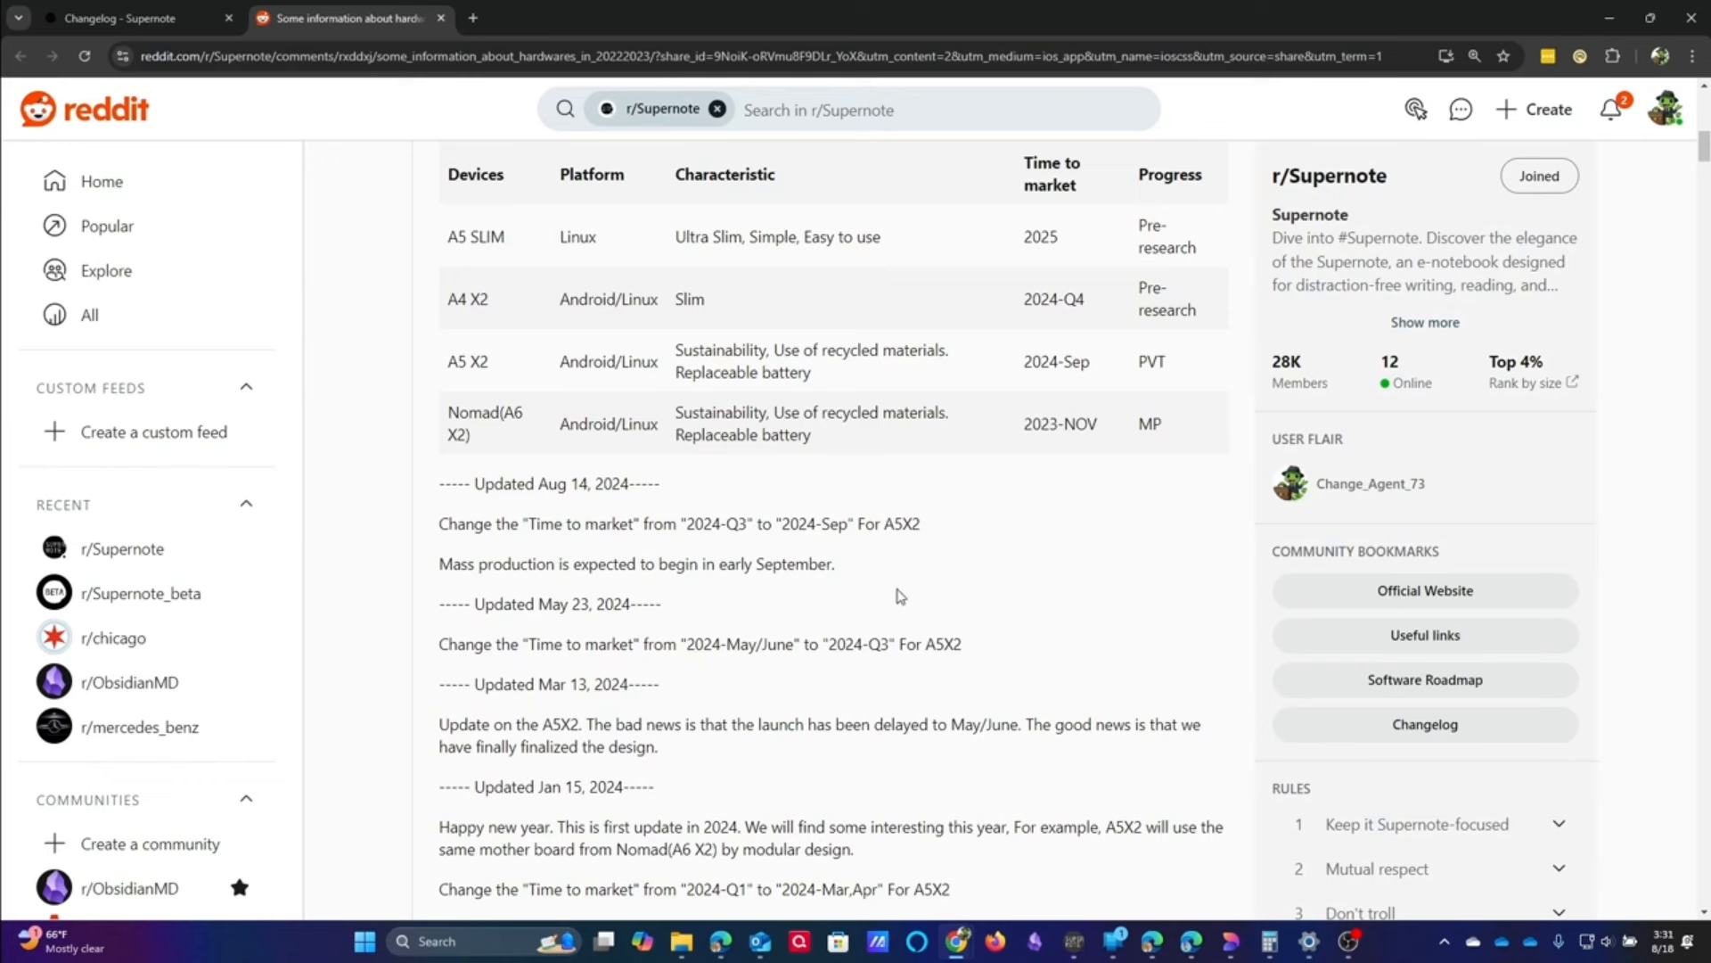